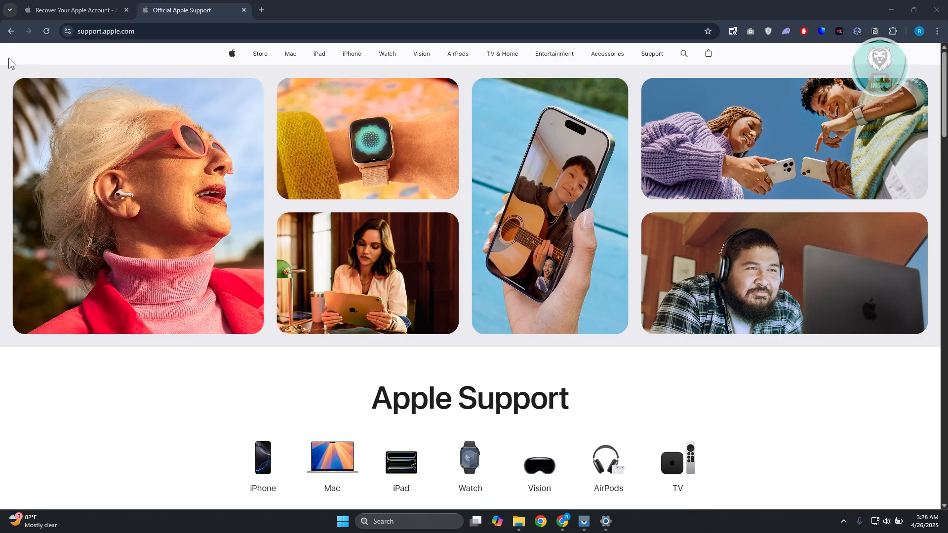
Switch to the 'Recover Your Apple Account' tab on iforgot.apple.com.
{"action": "left_click", "coordinate": [73, 10]}
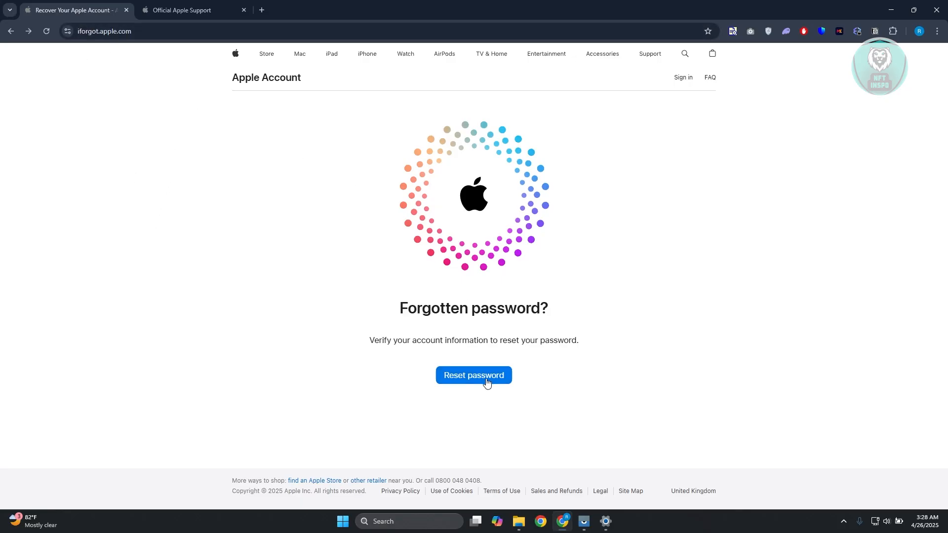
Choose 'Reset password' and place the cursor in the image characters field.
{"action": "left_click", "coordinate": [473, 375]}
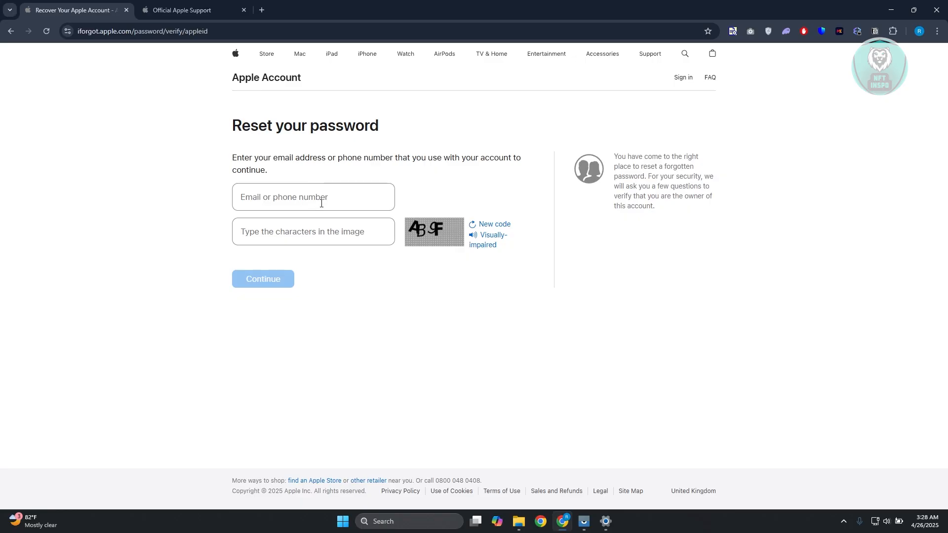
{"action": "left_click", "coordinate": [313, 231]}
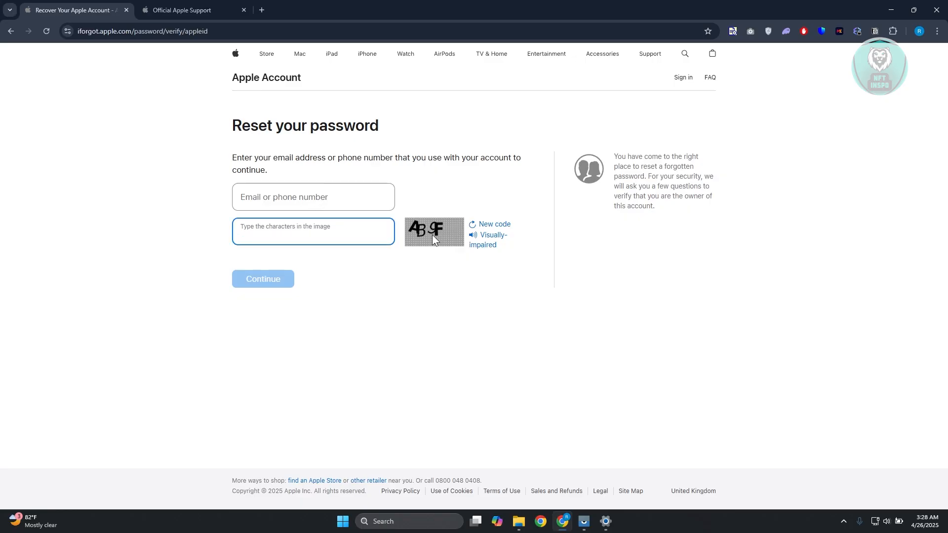
{"action": "mouse_move", "coordinate": [417, 223]}
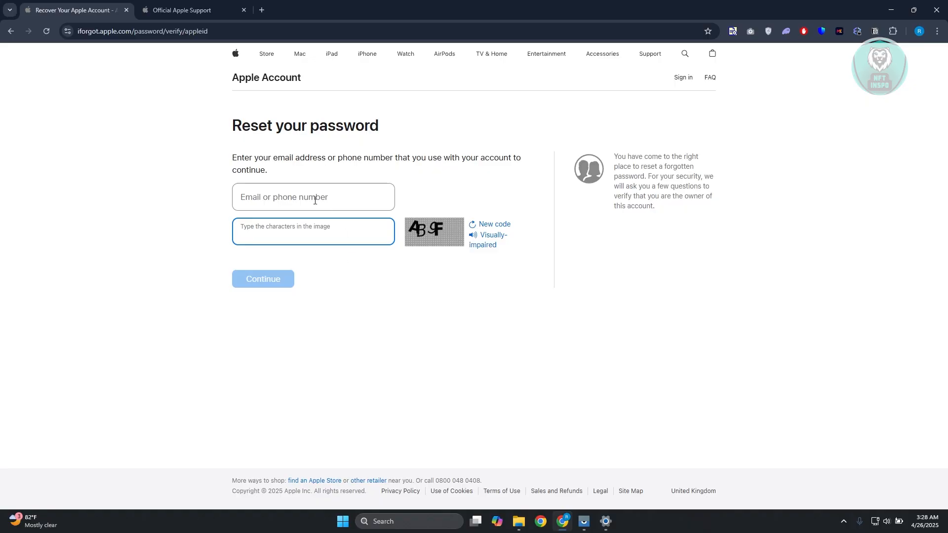
{"action": "left_click", "coordinate": [313, 237]}
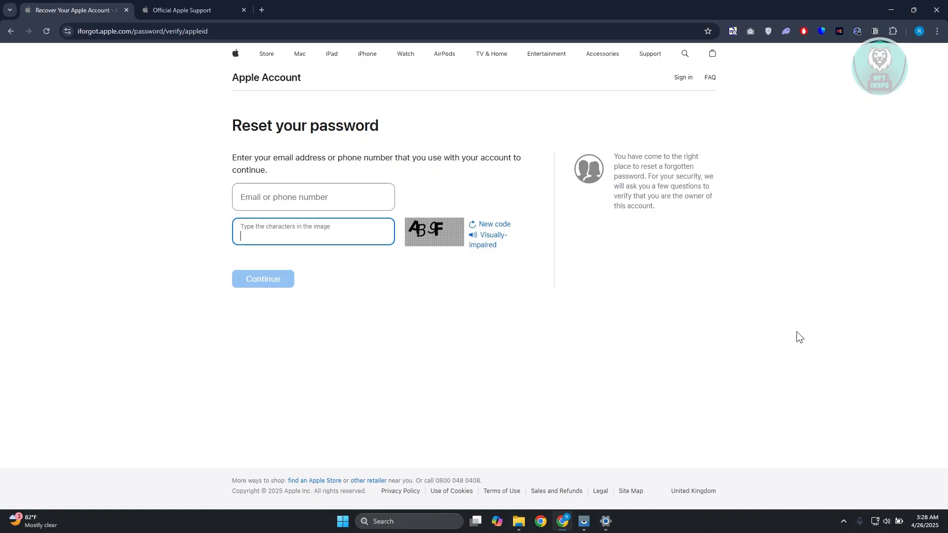
{"action": "mouse_move", "coordinate": [704, 358]}
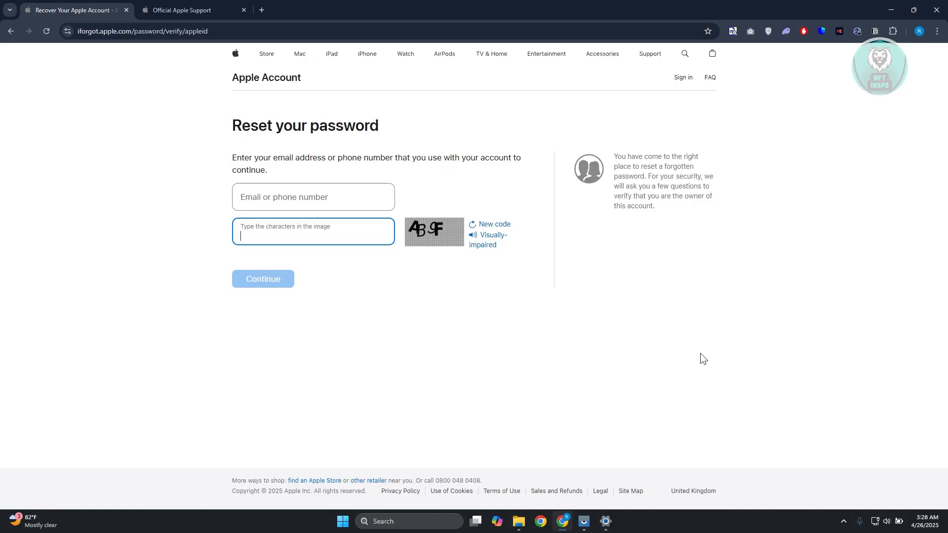
{"action": "mouse_move", "coordinate": [716, 281]}
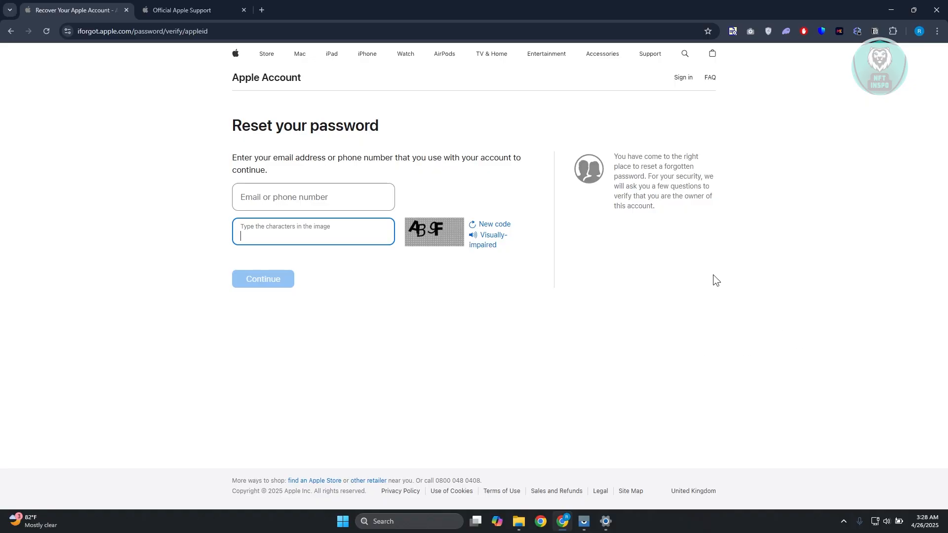
{"action": "mouse_move", "coordinate": [724, 282]}
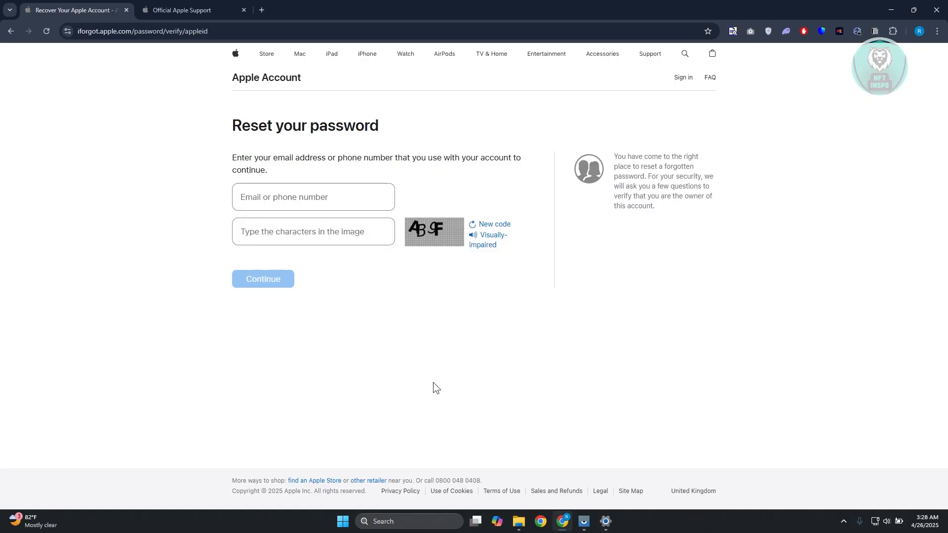
{"action": "mouse_move", "coordinate": [319, 390]}
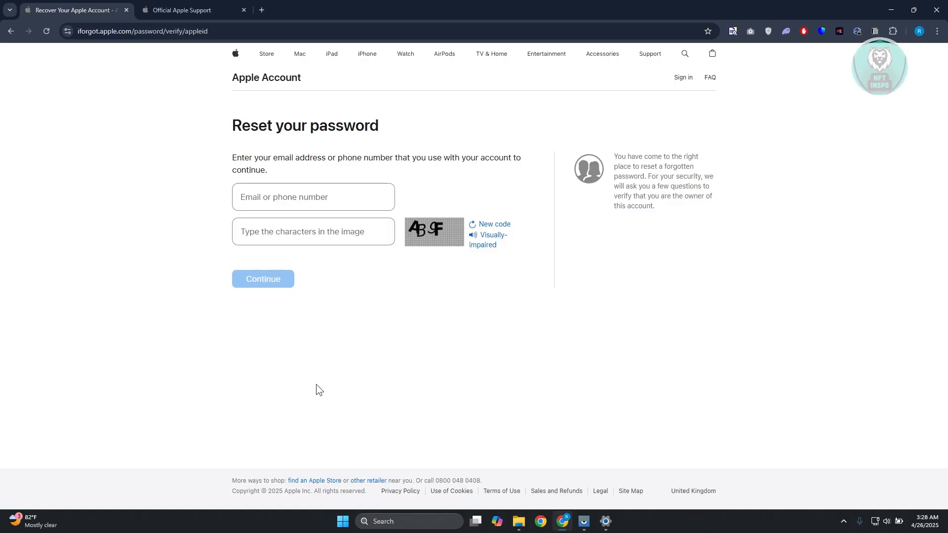
{"action": "mouse_move", "coordinate": [223, 156]}
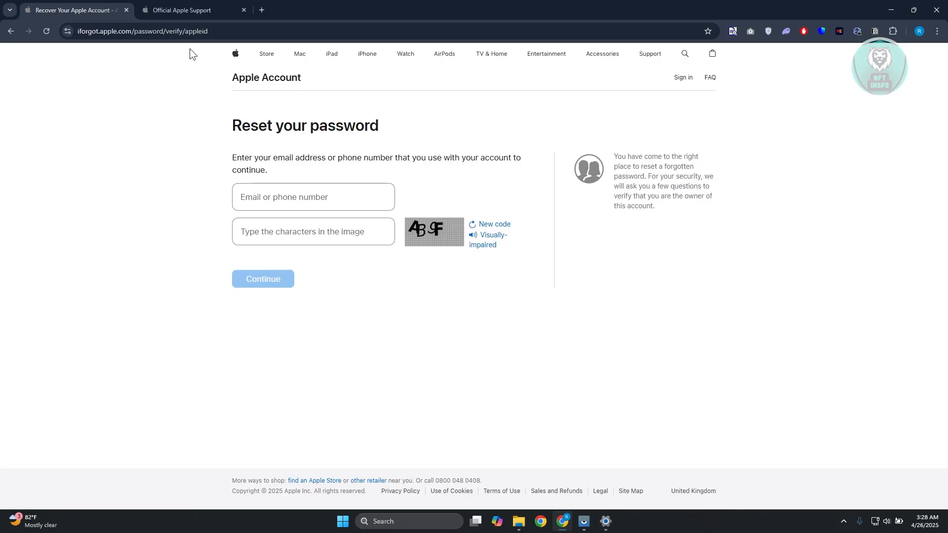
{"action": "mouse_move", "coordinate": [188, 10]}
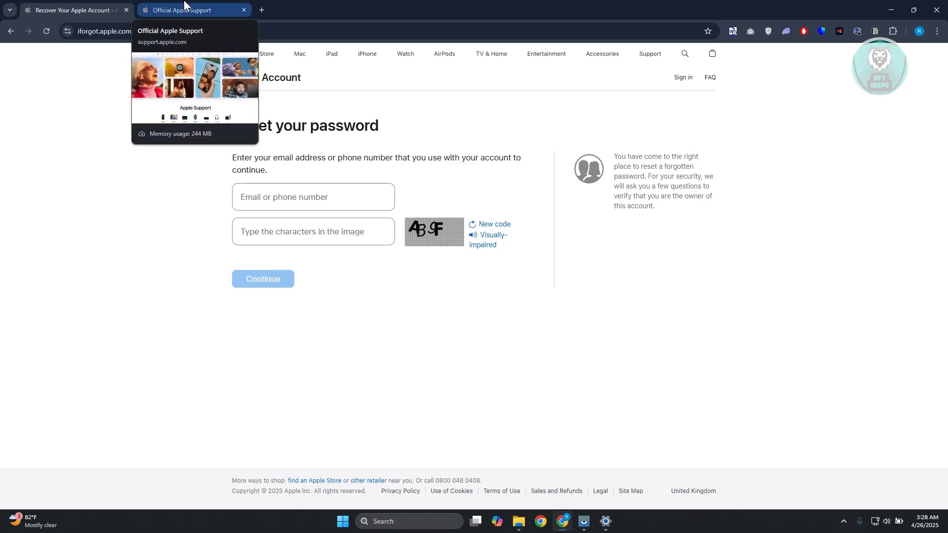
Search Apple Support for 'APPLE ID LOCKED' from the support home page.
{"action": "left_click", "coordinate": [182, 10]}
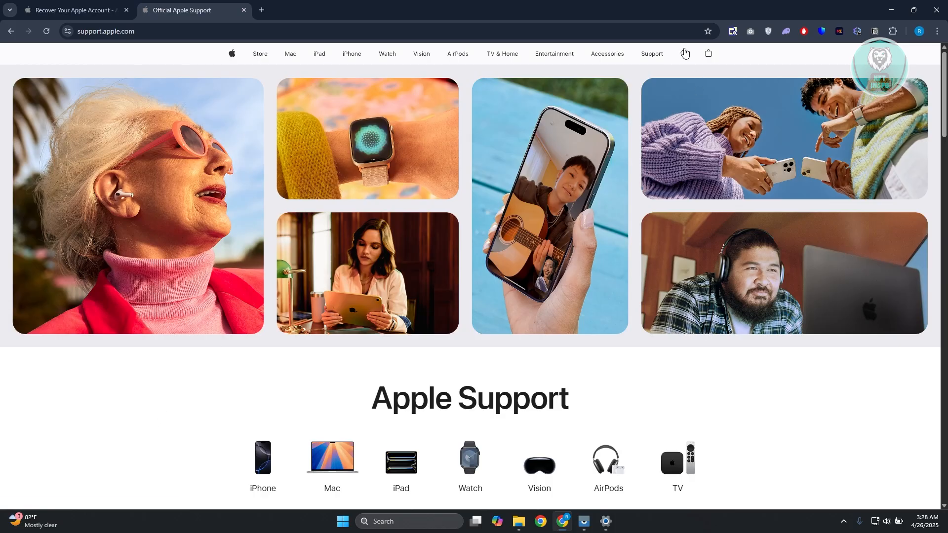
{"action": "left_click", "coordinate": [684, 54]}
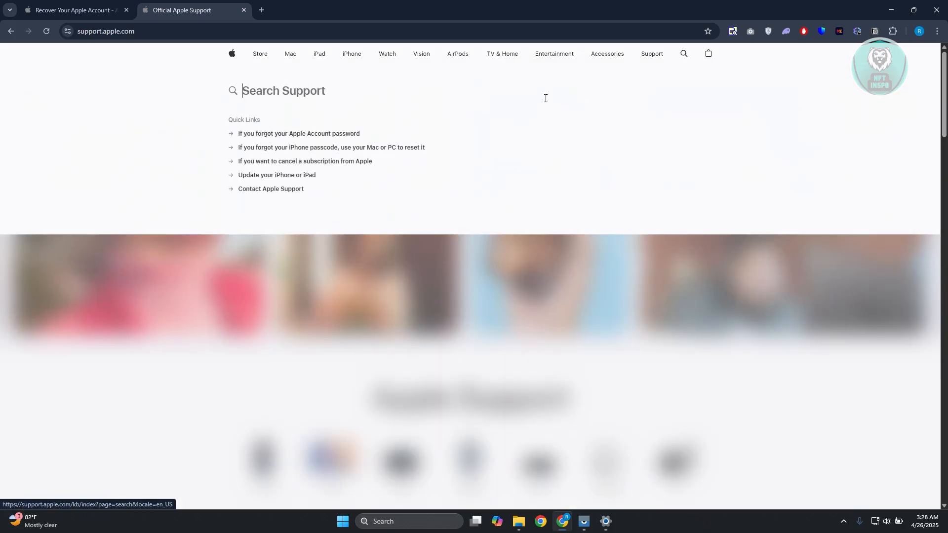
{"action": "mouse_move", "coordinate": [275, 82]}
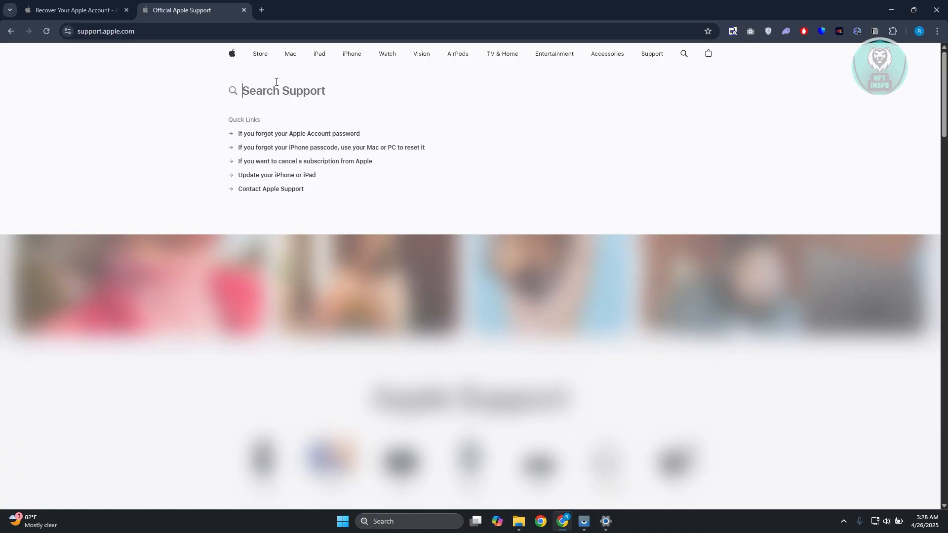
{"action": "type", "text": "APPLE"}
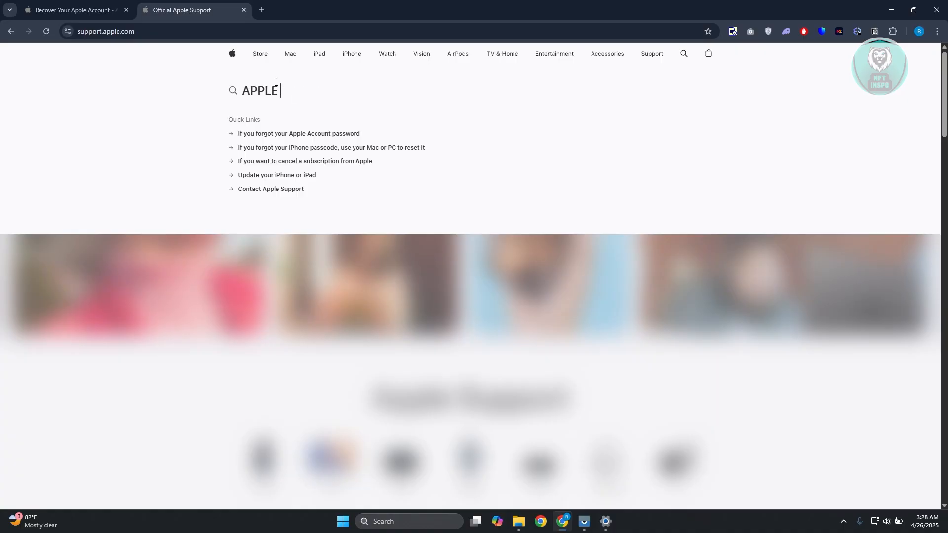
{"action": "type", "text": "ID LOCKE"}
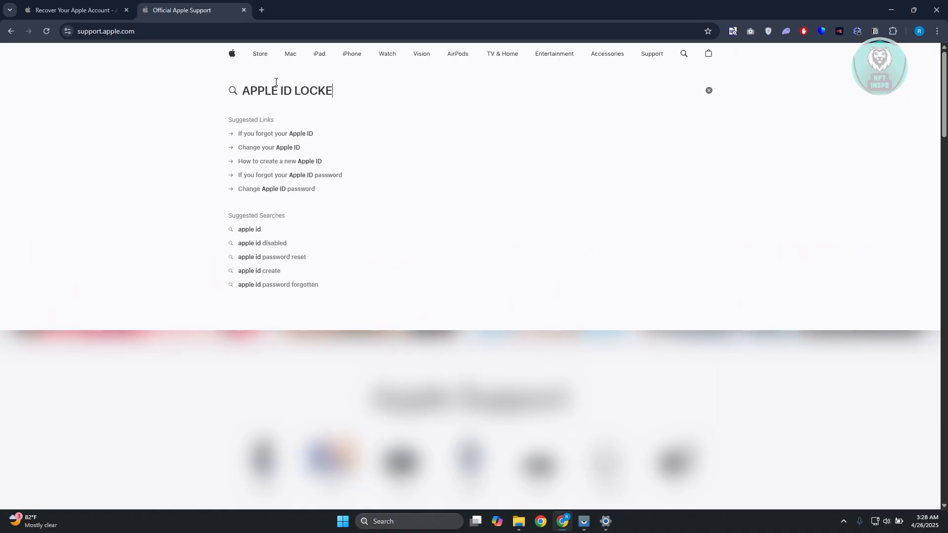
{"action": "key", "text": "Return"}
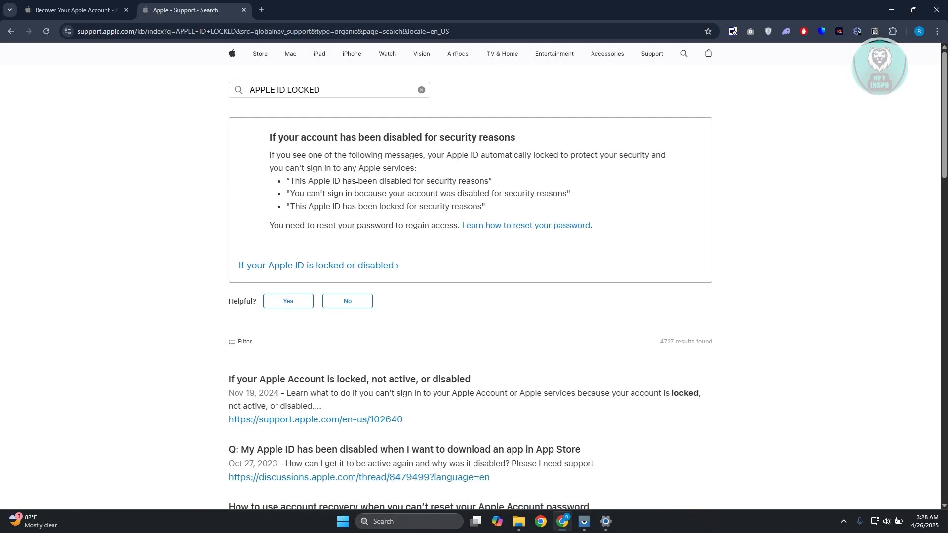
{"action": "mouse_move", "coordinate": [319, 270]}
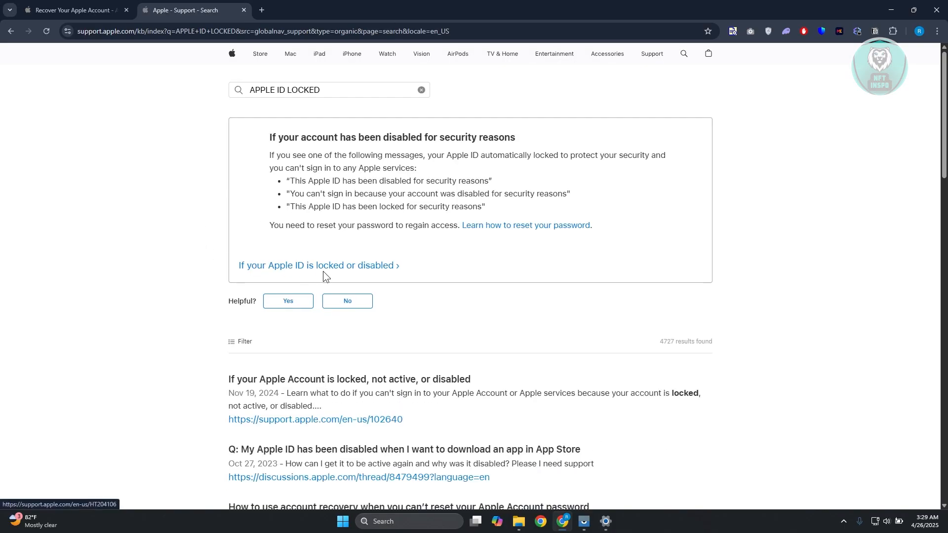
Open the 'If your Apple ID is locked or disabled' article and scroll through it.
{"action": "left_click", "coordinate": [318, 270]}
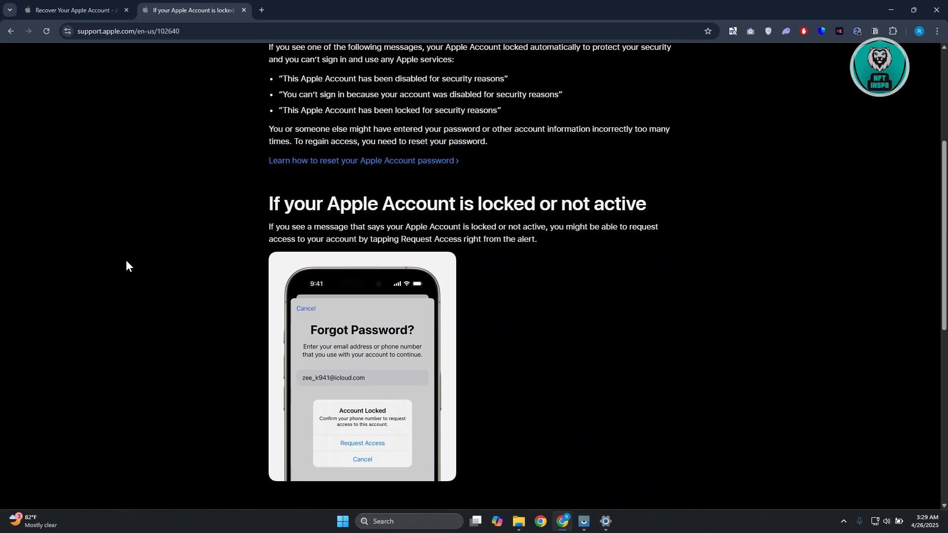
{"action": "scroll", "scroll_direction": "down", "scroll_amount": 3}
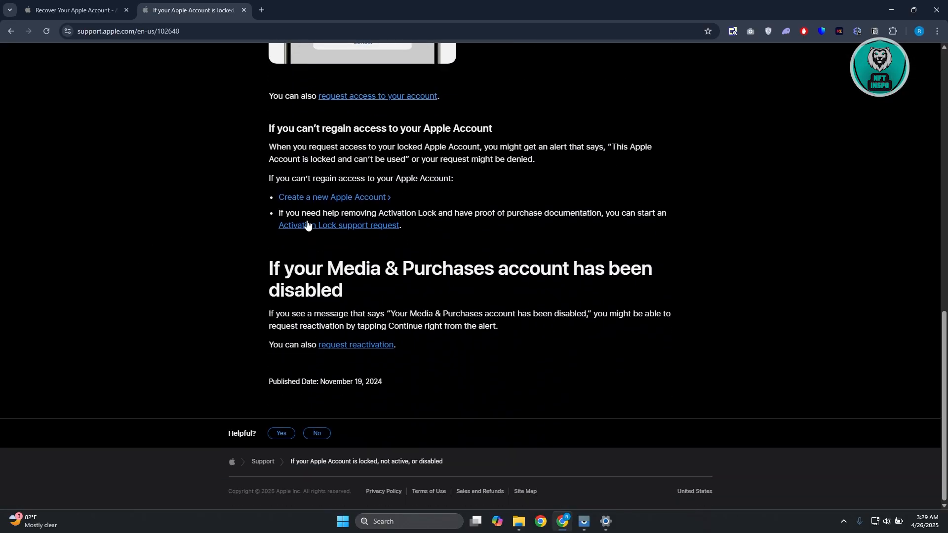
{"action": "mouse_move", "coordinate": [326, 230]}
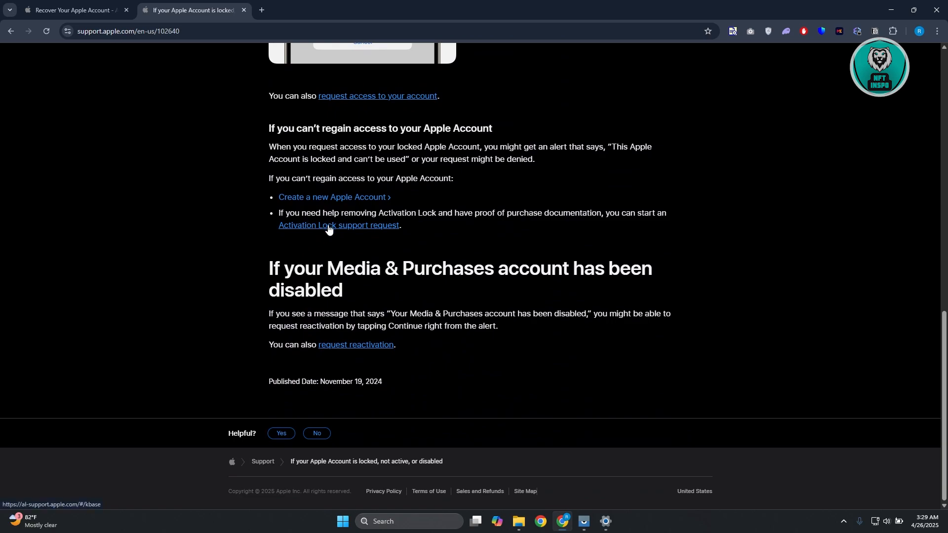
{"action": "scroll", "scroll_direction": "up", "scroll_amount": 3}
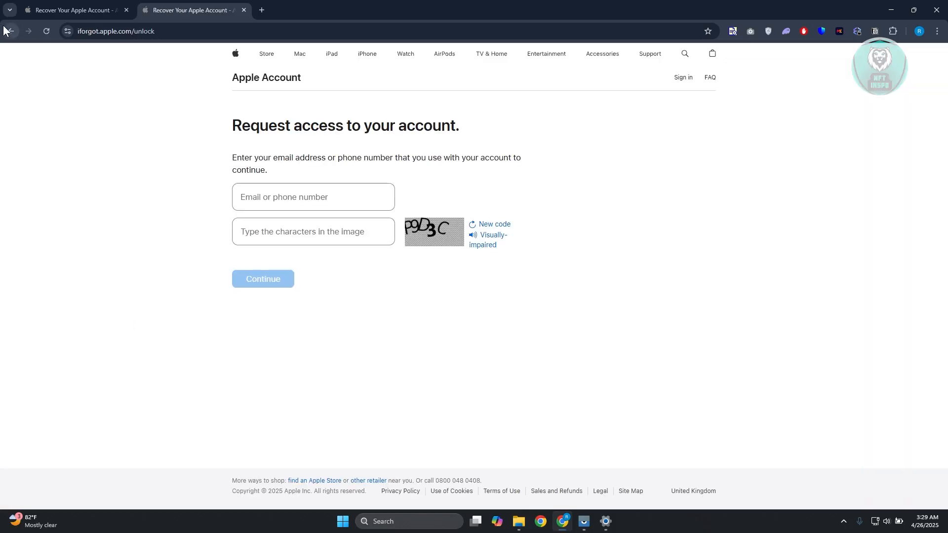
{"action": "mouse_move", "coordinate": [297, 189]}
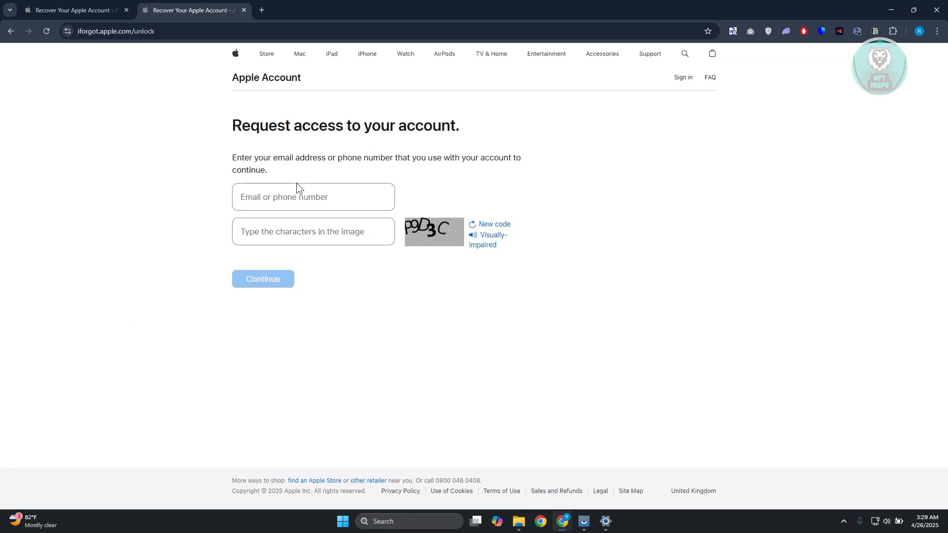
{"action": "mouse_move", "coordinate": [82, 137]}
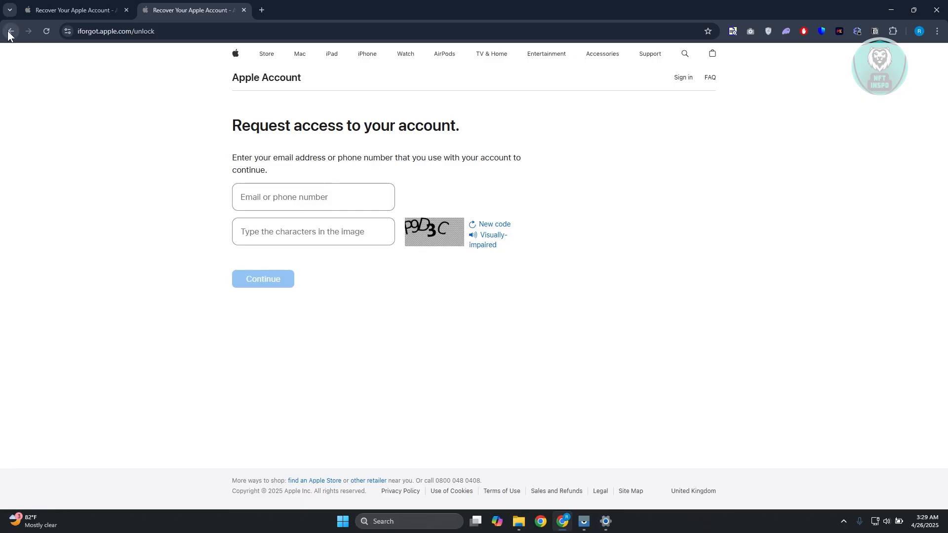
Return to the locked account article and open the Activation Lock support request page.
{"action": "left_click", "coordinate": [10, 31]}
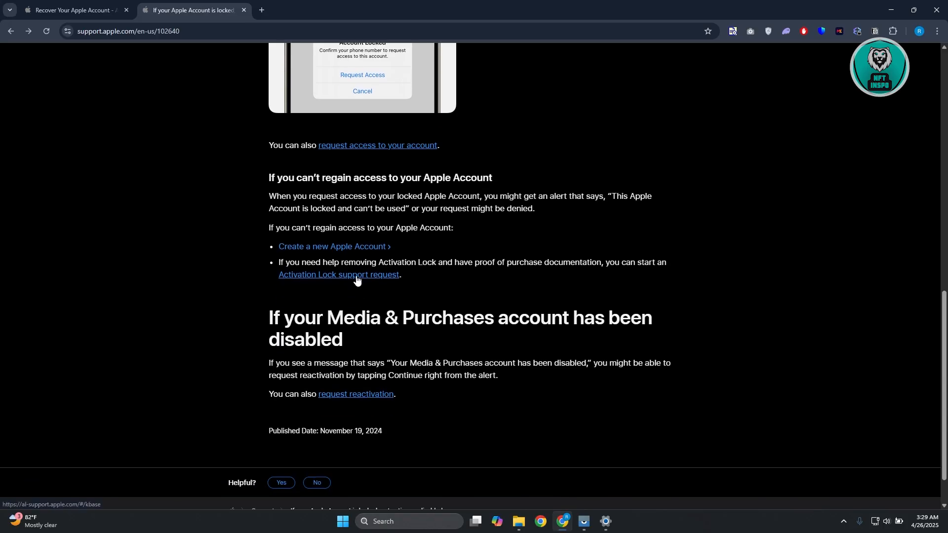
{"action": "left_click", "coordinate": [339, 275]}
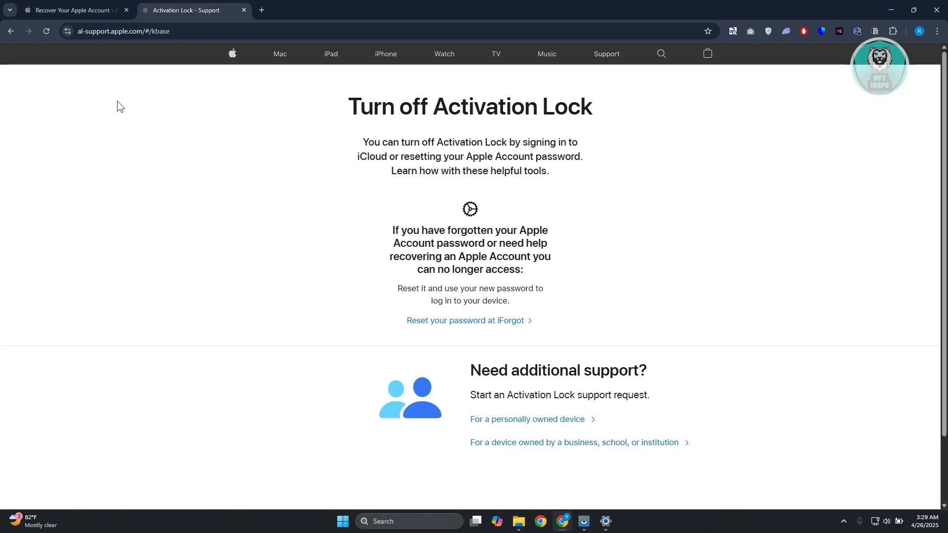
{"action": "mouse_move", "coordinate": [137, 109]}
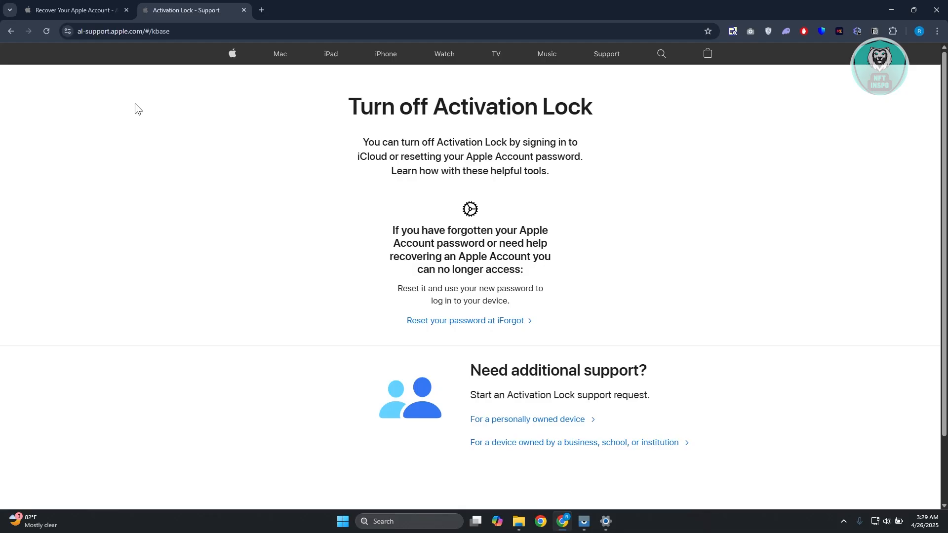
{"action": "mouse_move", "coordinate": [122, 221]}
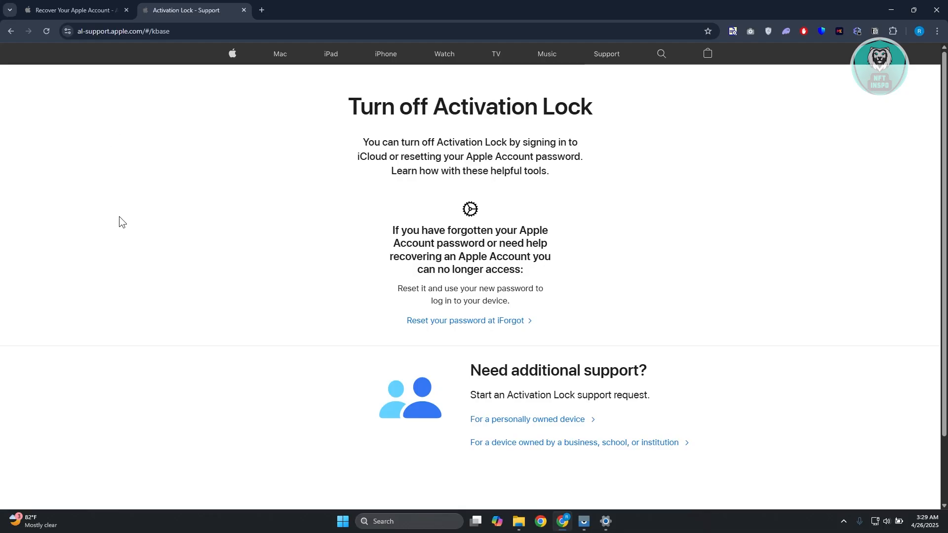